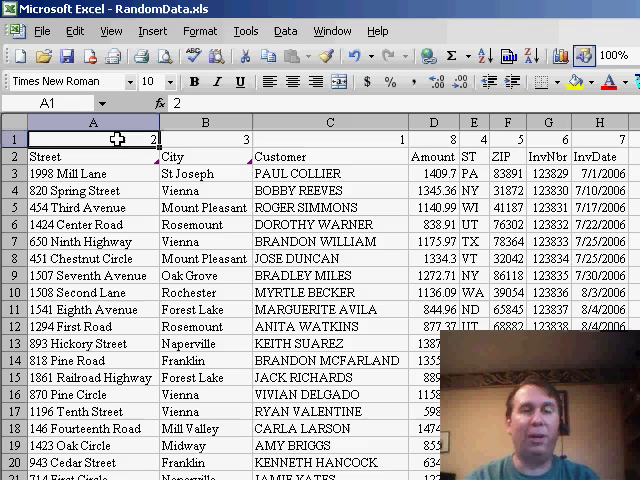
# Step: Configure a left-to-right sort on Row 1 ascending via the Sort dialog's Options
pyautogui.click(284, 30)
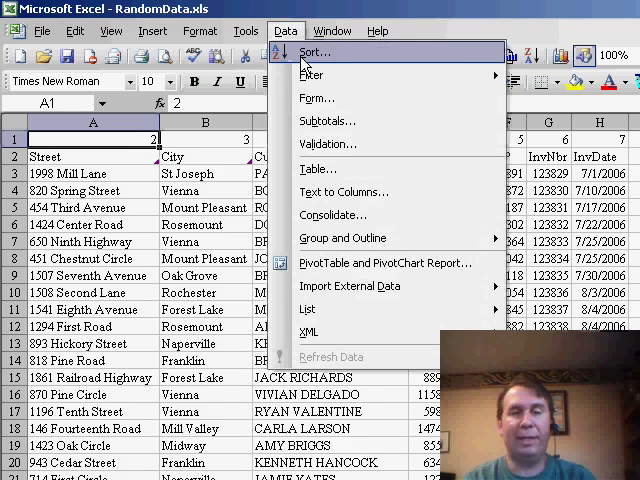
pyautogui.click(314, 52)
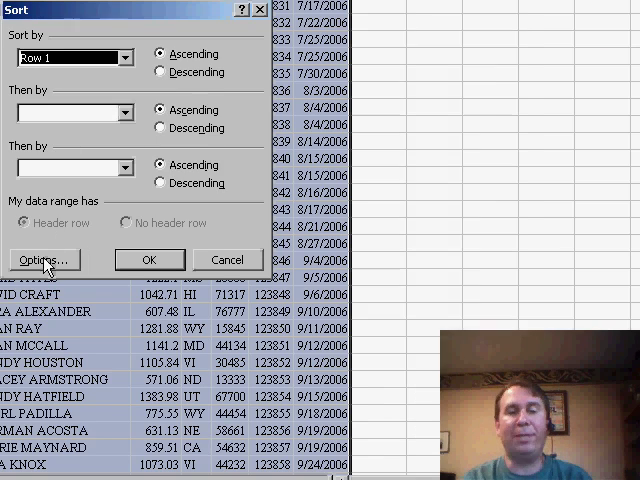
pyautogui.click(44, 260)
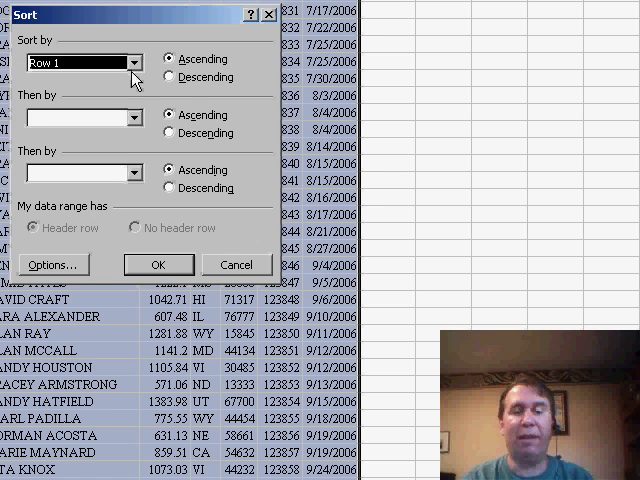
pyautogui.click(132, 62)
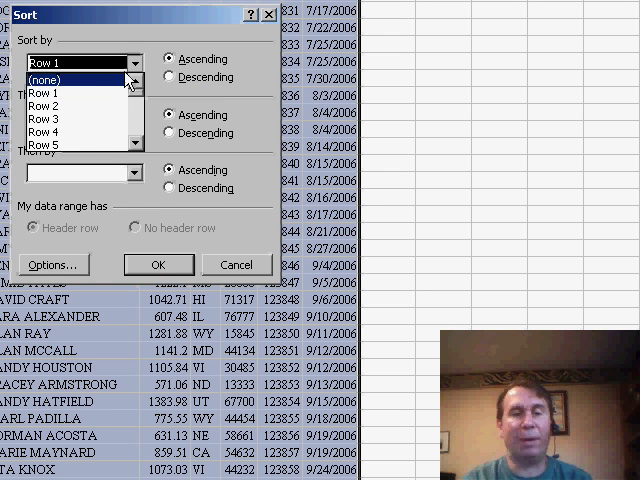
pyautogui.click(56, 92)
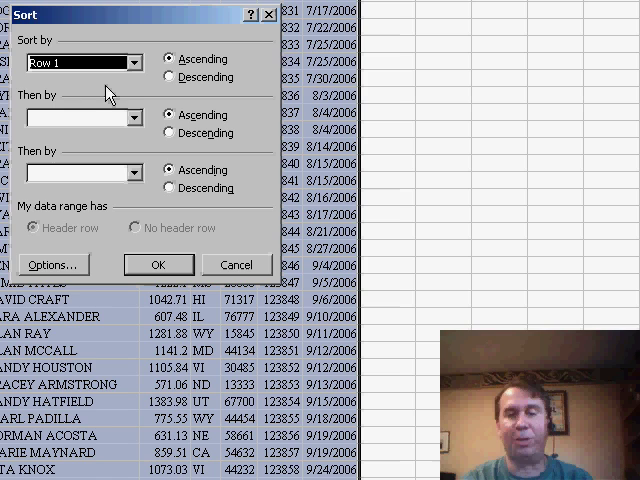
pyautogui.moveTo(164, 268)
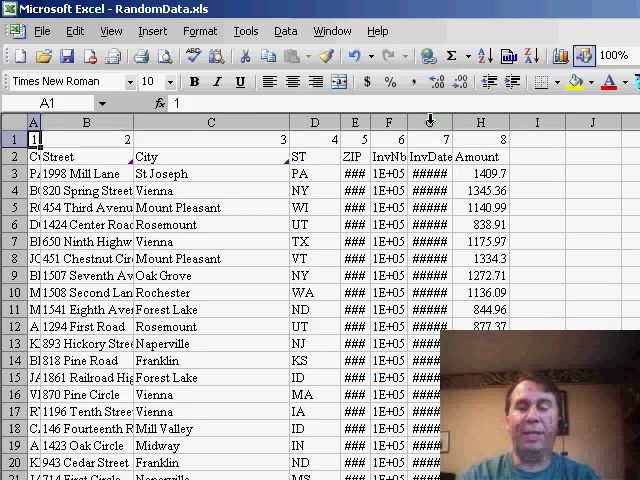
pyautogui.scroll(-3)
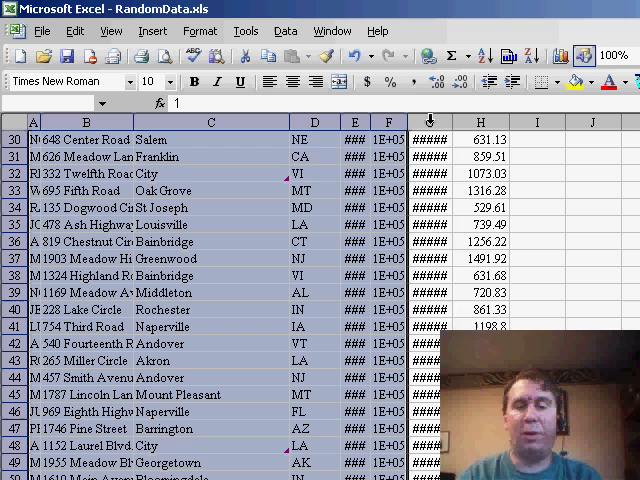
pyautogui.click(200, 32)
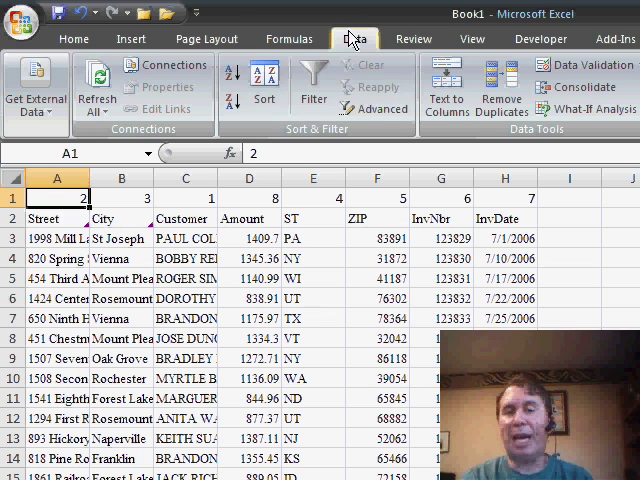
# Step: Configure a left-to-right sort by Row 1, smallest to largest, from the Data ribbon's Sort Options
pyautogui.click(264, 84)
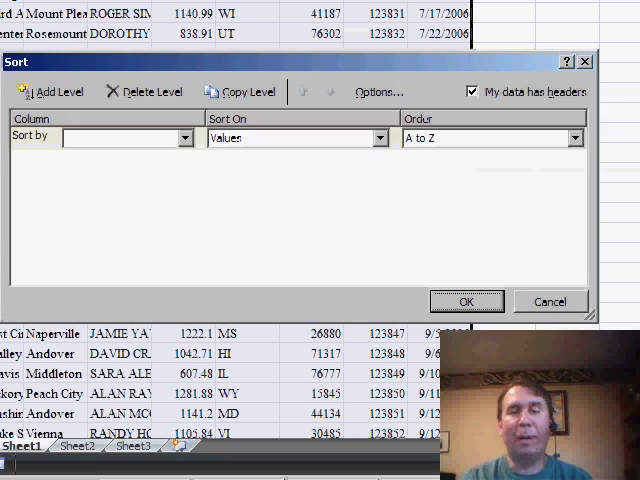
pyautogui.click(378, 92)
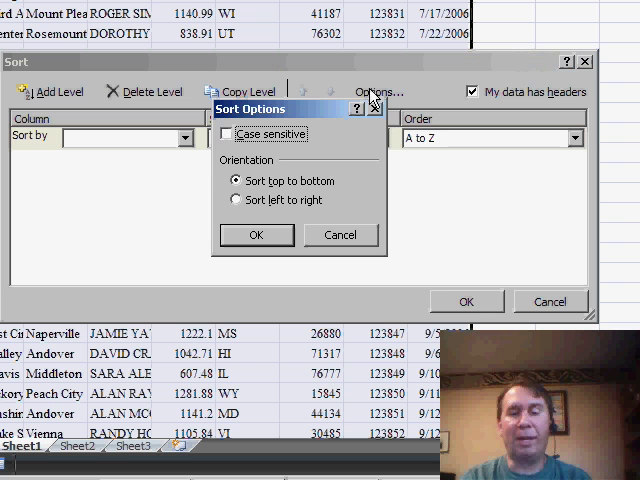
pyautogui.click(228, 200)
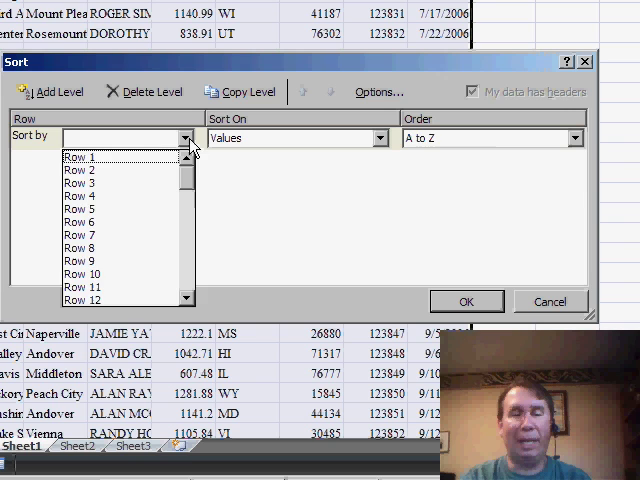
pyautogui.click(80, 156)
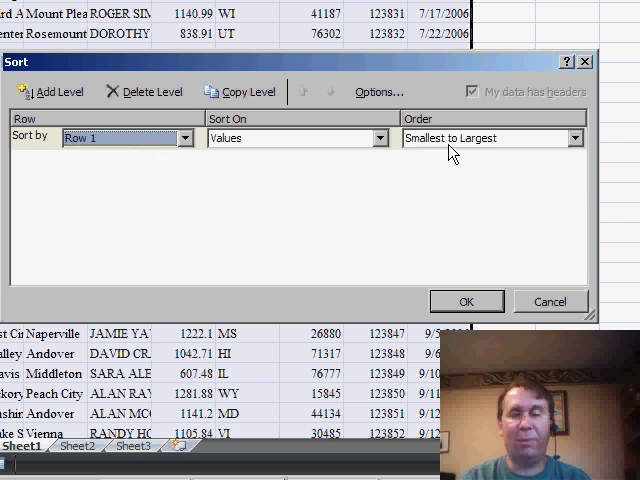